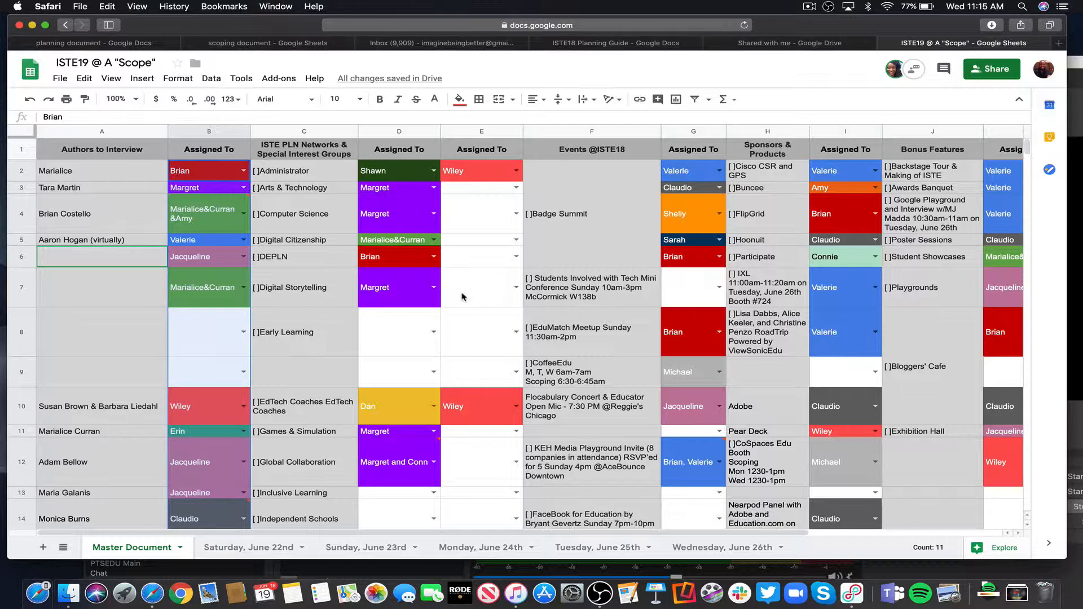
# Empty cells B2:B26 of the interview-author assignments on the Master Document sheet
pyautogui.scroll(-3)
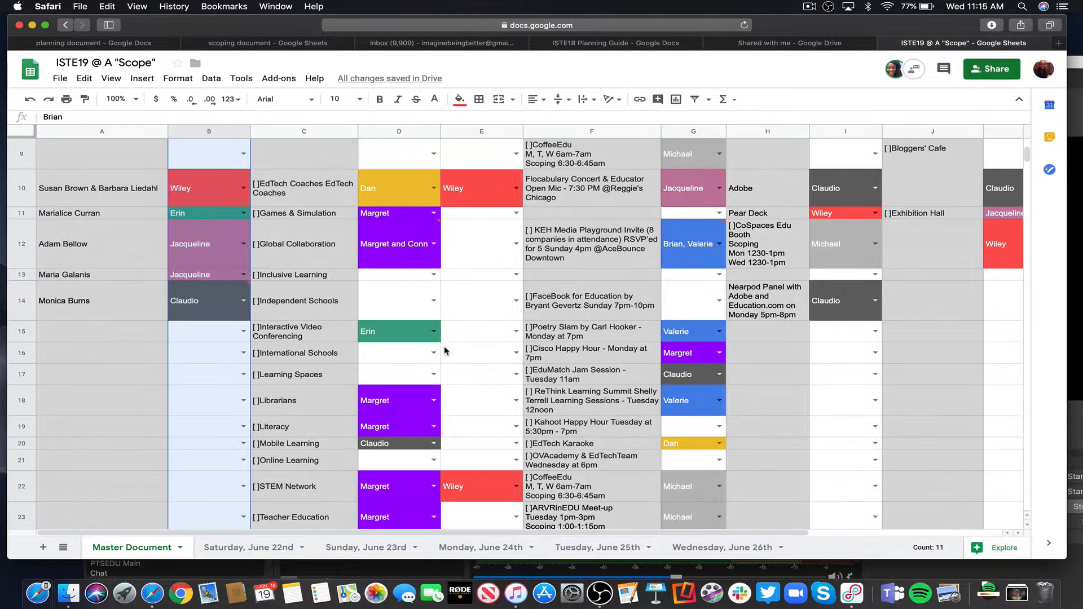
pyautogui.scroll(3)
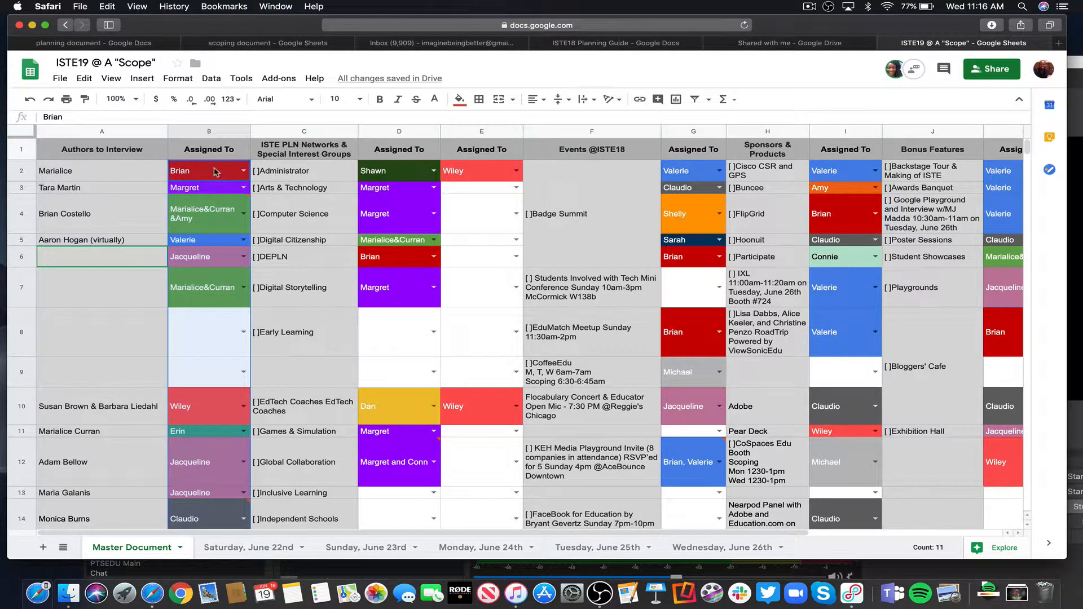
pyautogui.moveTo(204, 172)
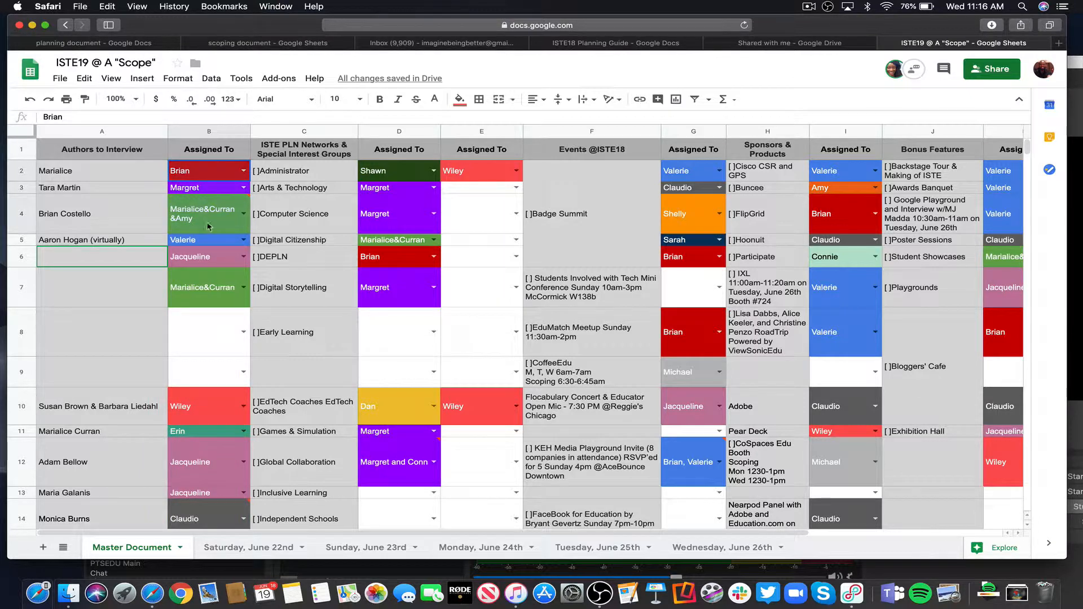
pyautogui.scroll(-3)
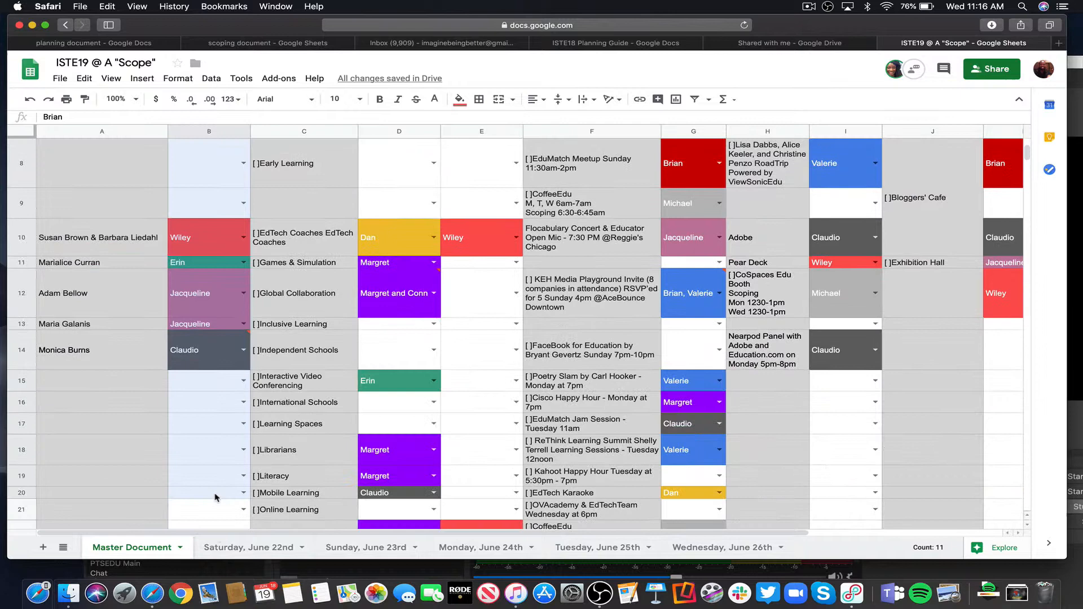
pyautogui.scroll(-3)
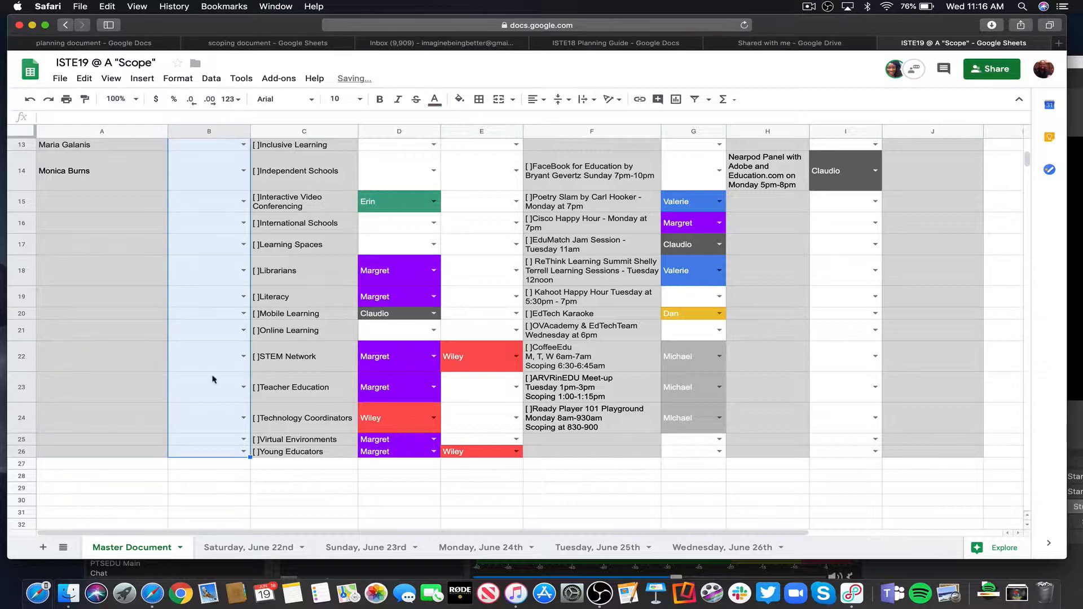
pyautogui.scroll(3)
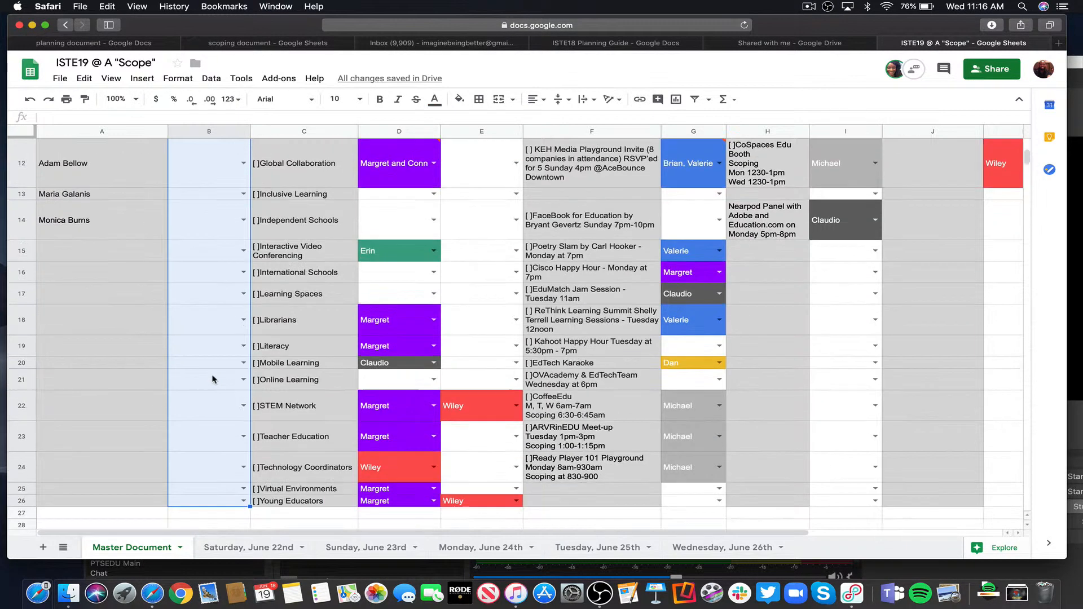
pyautogui.scroll(-3)
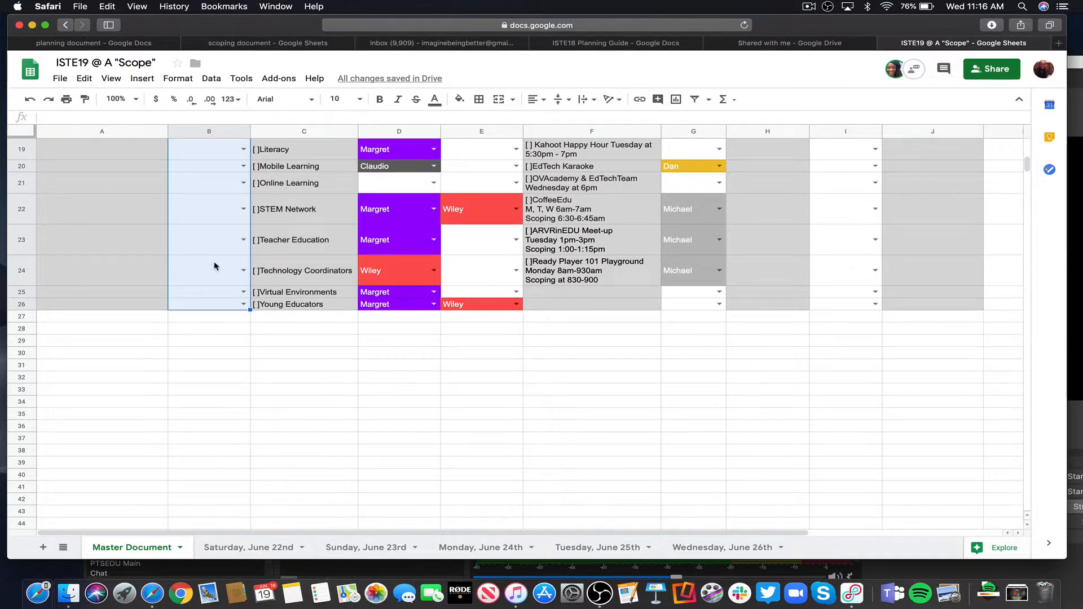
# Open Data validation for the selected column B cells from the context menu
pyautogui.rightClick(209, 268)
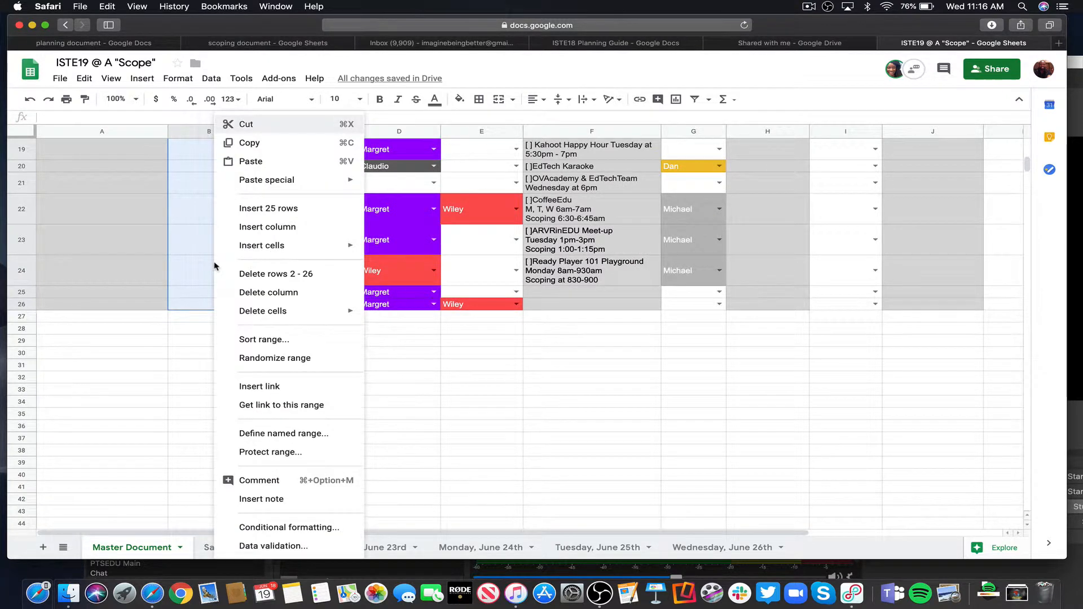
pyautogui.moveTo(281, 545)
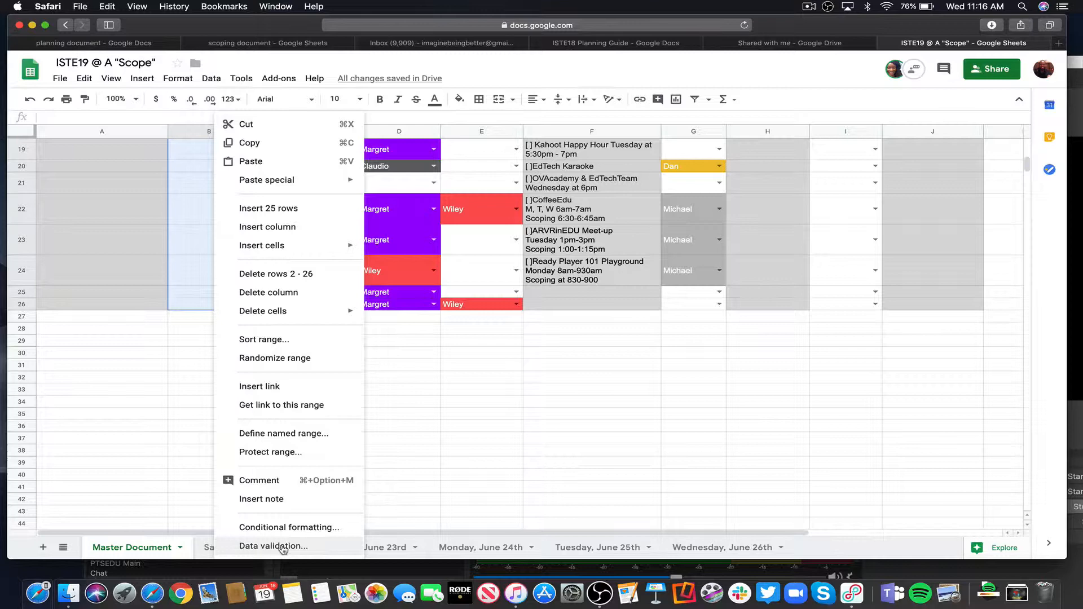
pyautogui.click(273, 545)
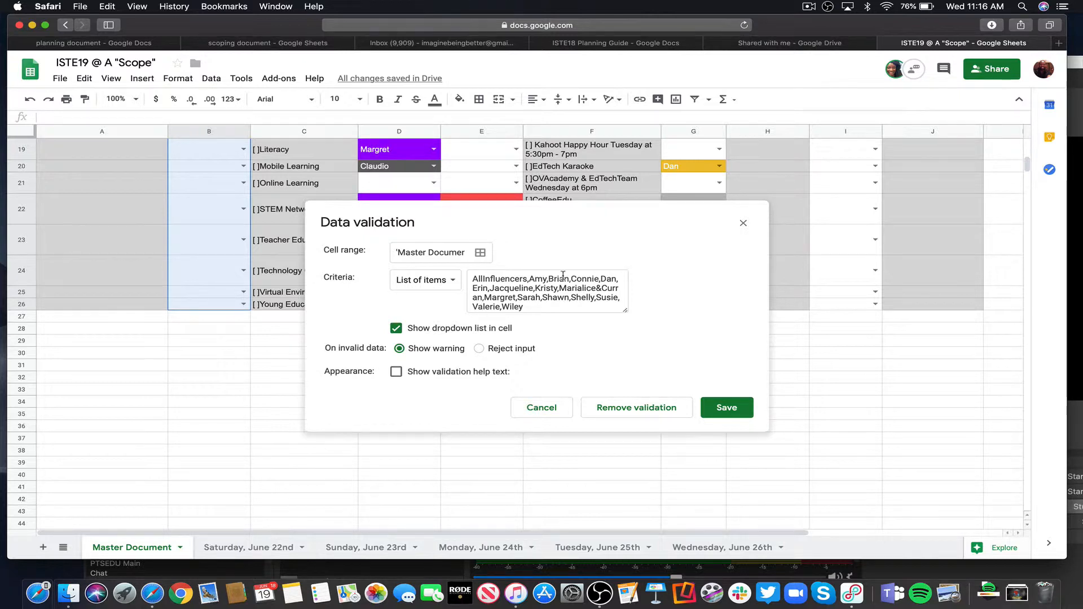
# Delete Connie, Erin and Jacqueline from the validation dialog's list of items
pyautogui.click(545, 293)
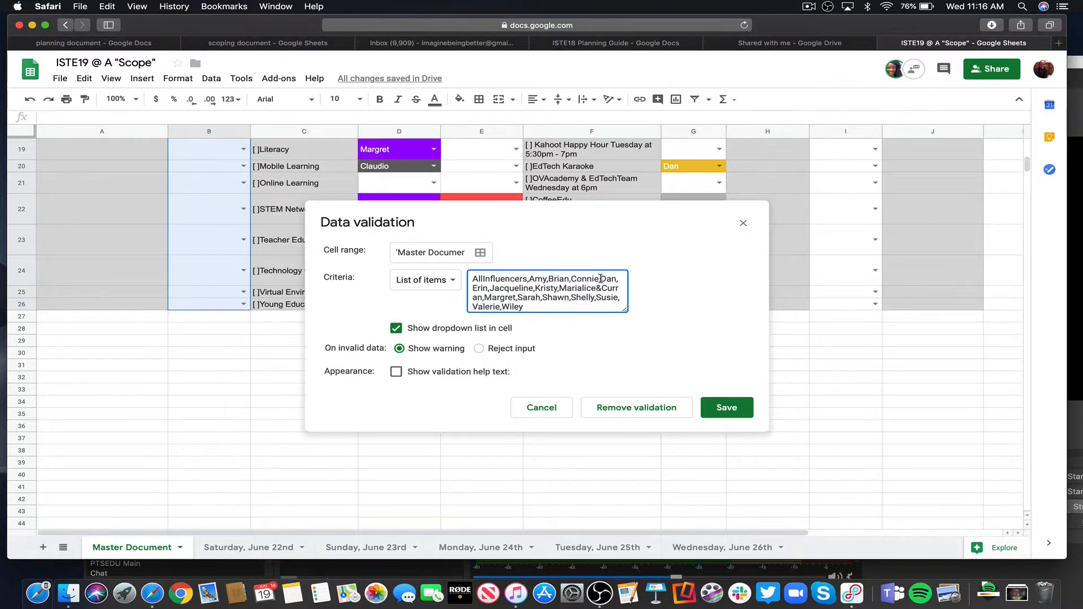
pyautogui.click(547, 290)
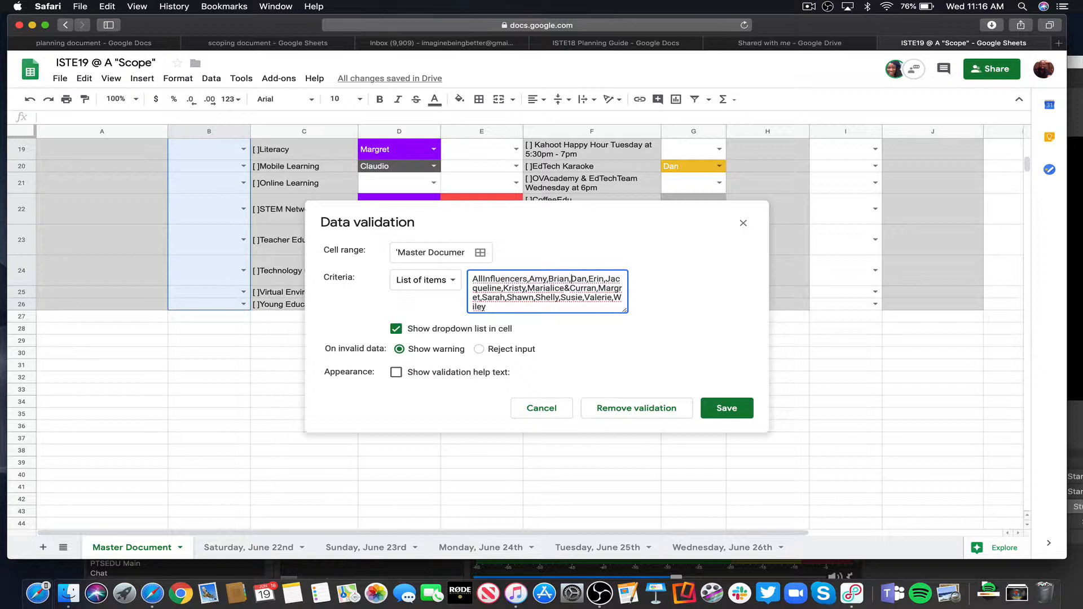
pyautogui.click(570, 278)
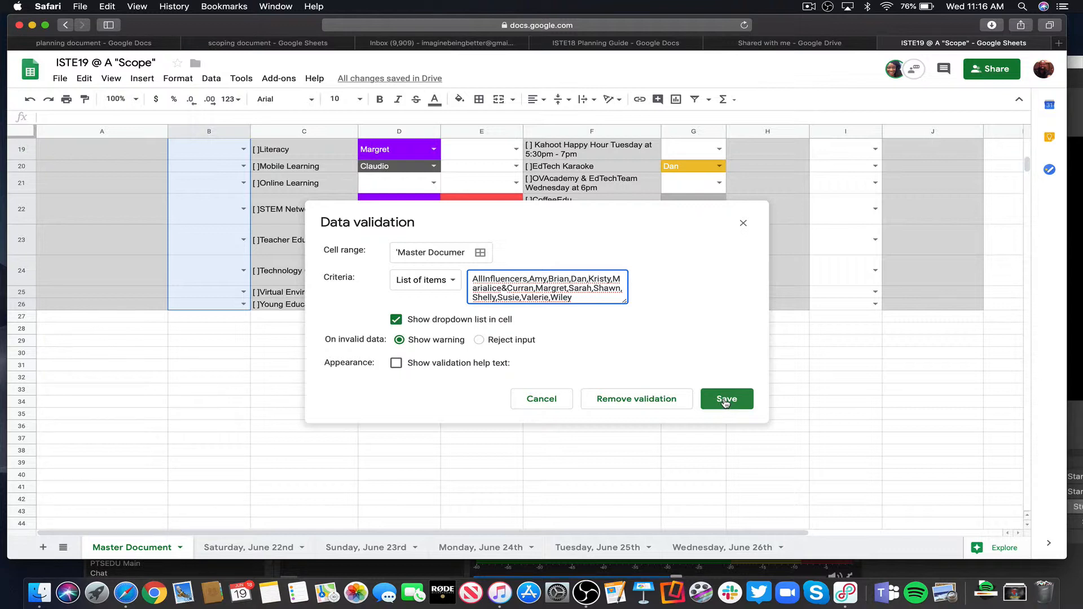
pyautogui.moveTo(625, 323)
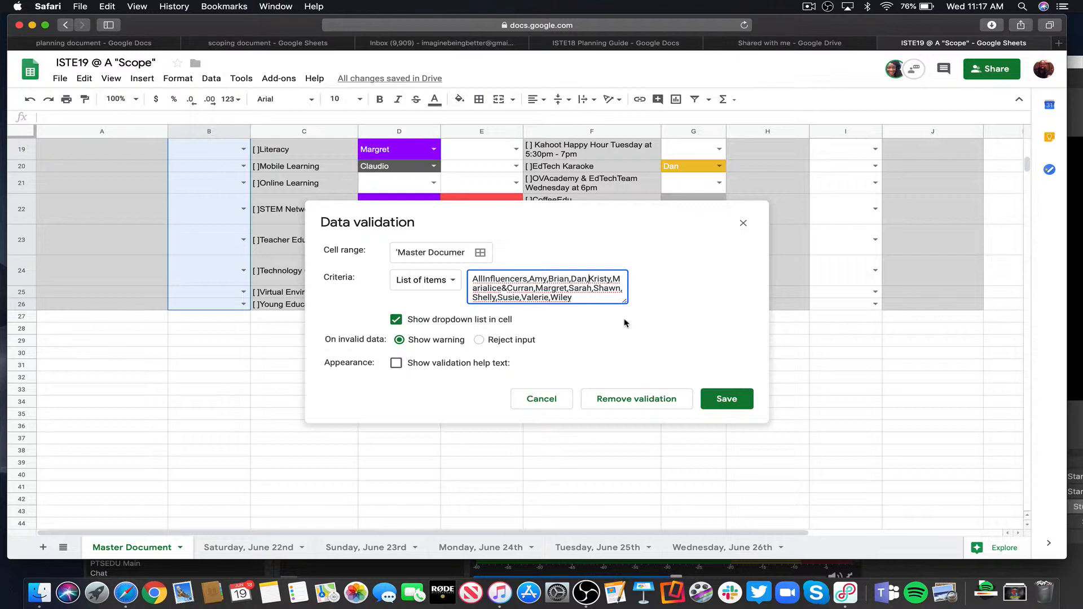
pyautogui.moveTo(636, 399)
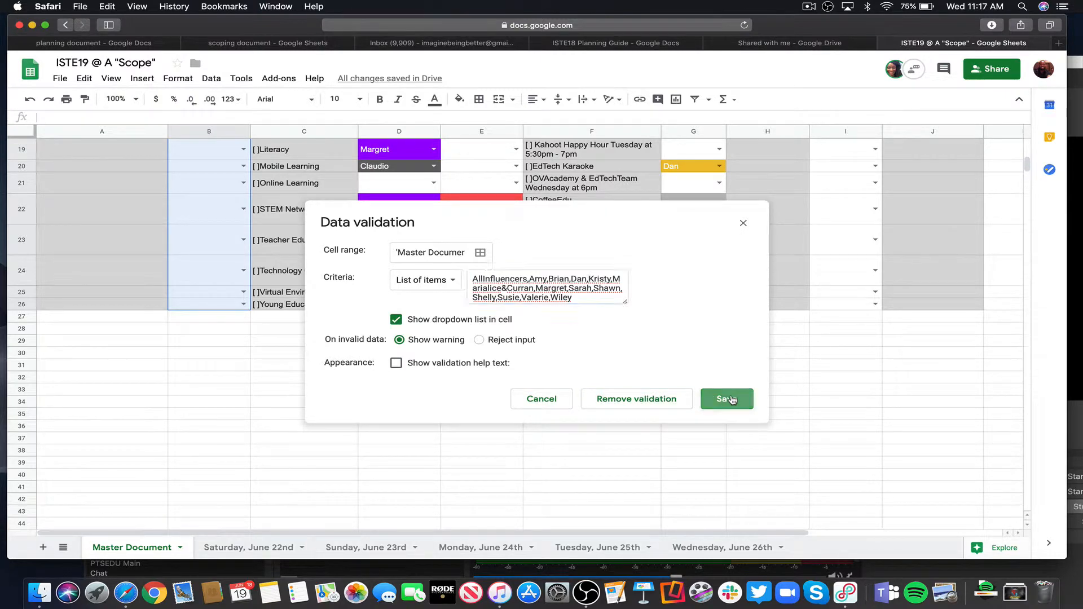
# Save the rule and confirm cell B3's dropdown lists only the remaining names
pyautogui.click(726, 399)
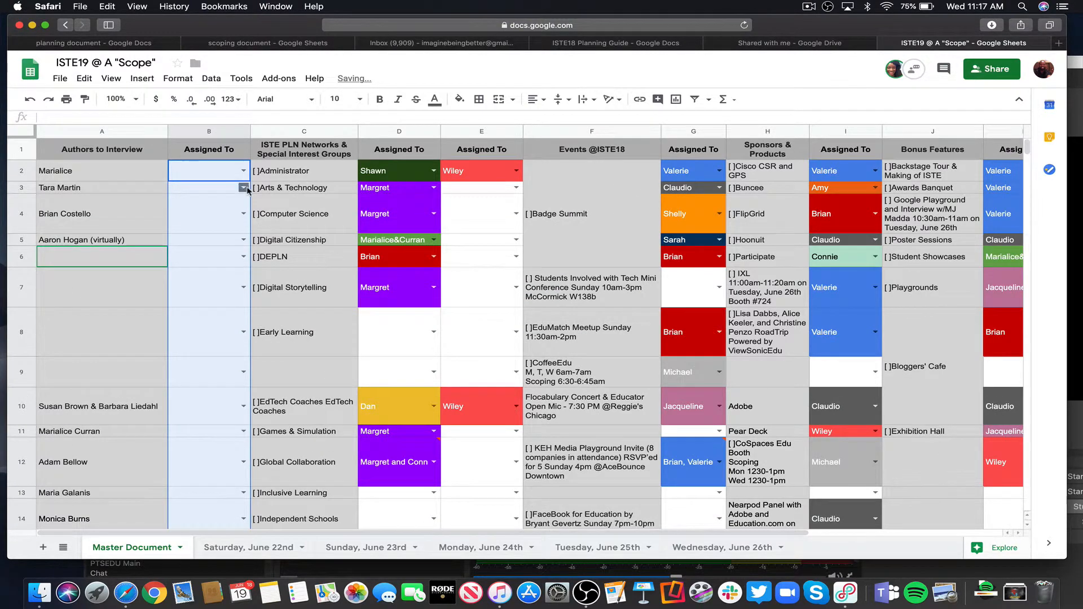
pyautogui.click(243, 187)
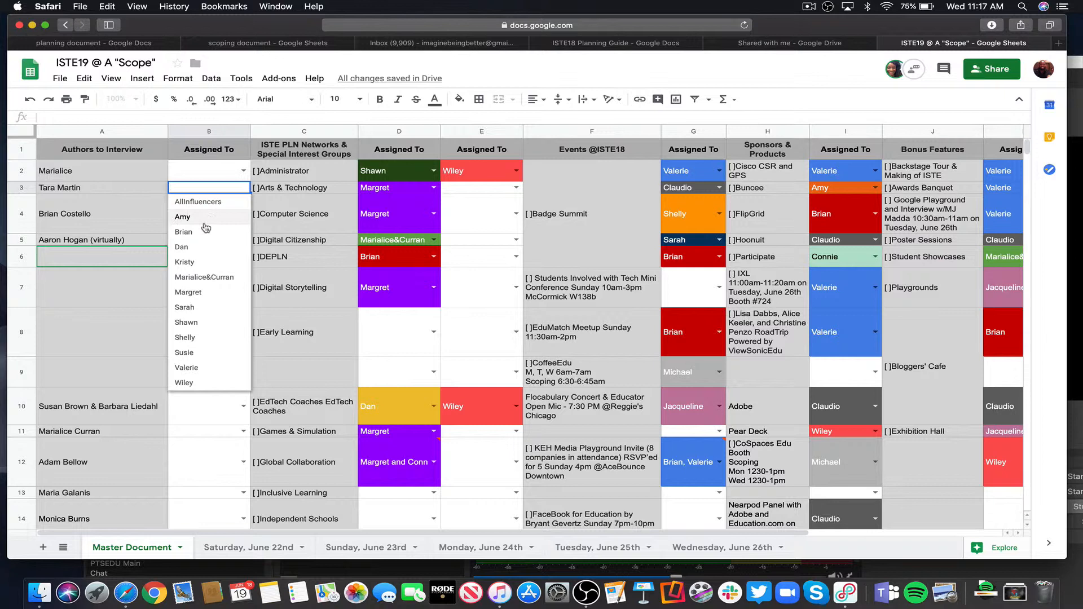
pyautogui.moveTo(195, 307)
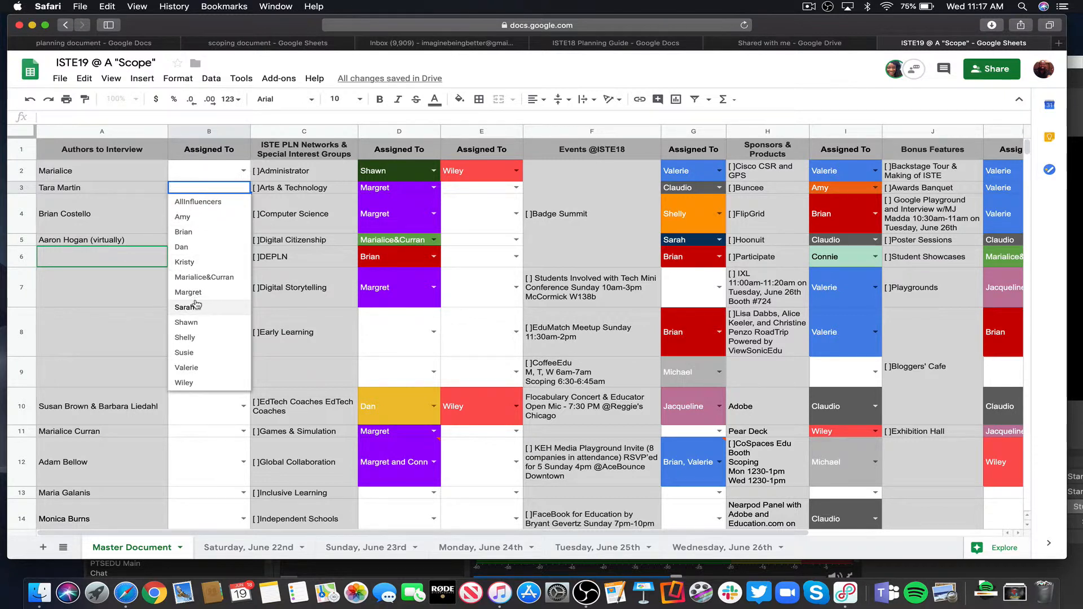
pyautogui.moveTo(187, 367)
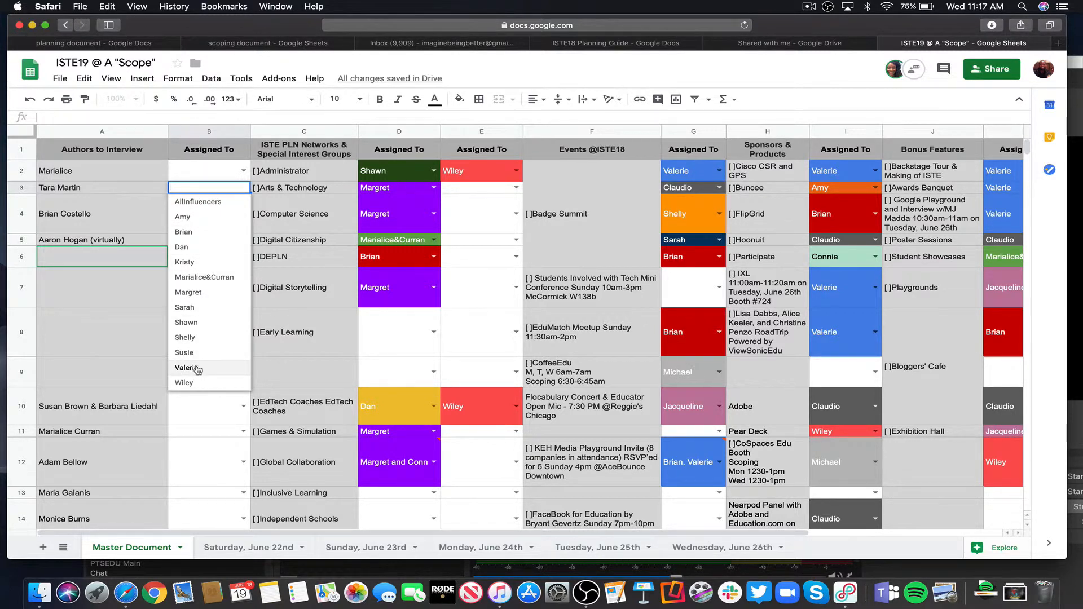
pyautogui.moveTo(210, 173)
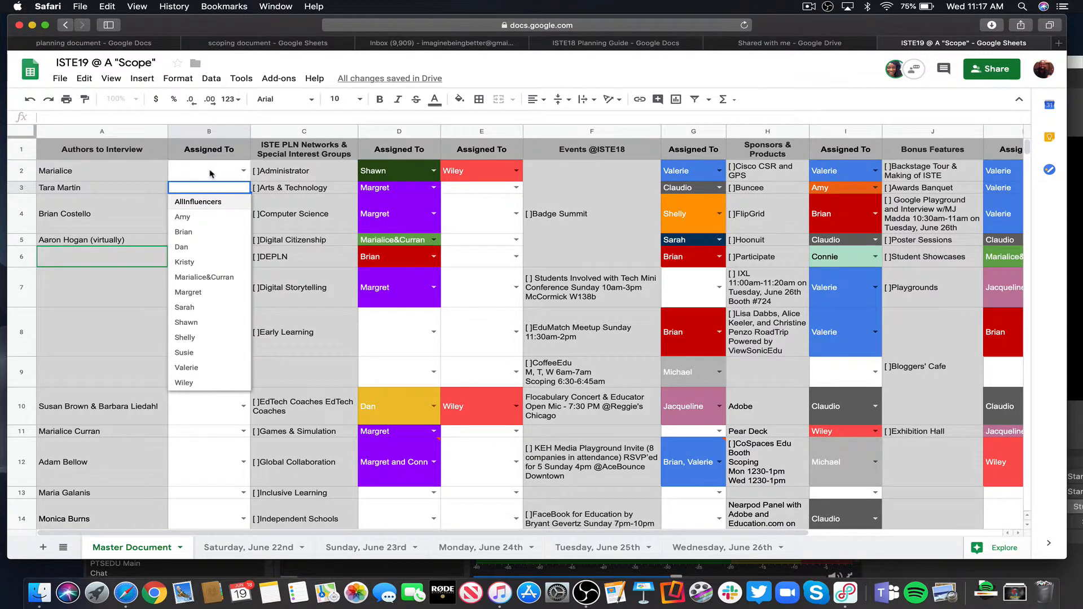
pyautogui.click(209, 170)
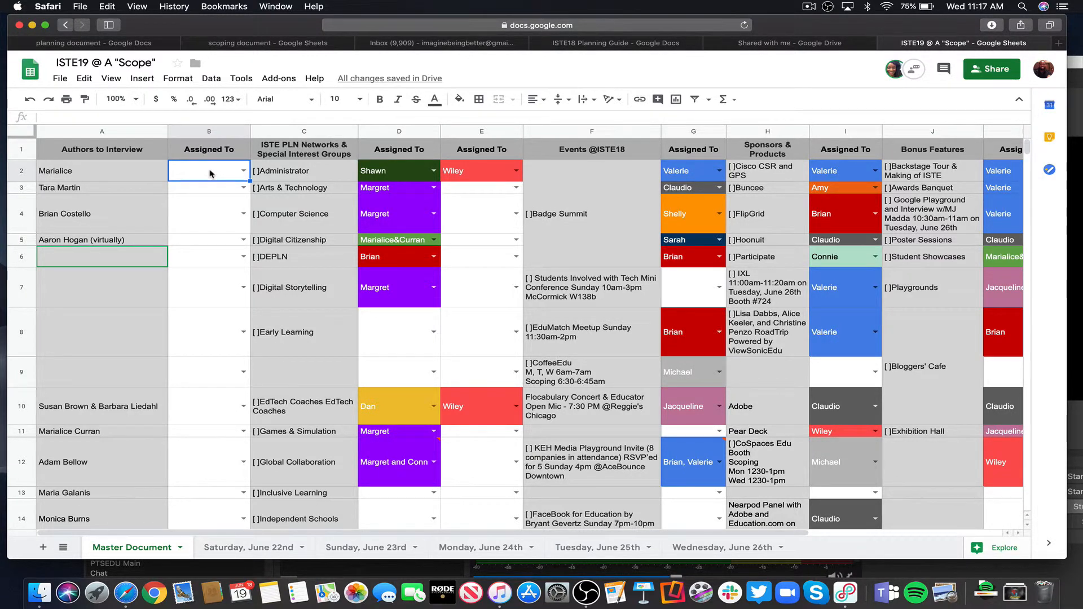